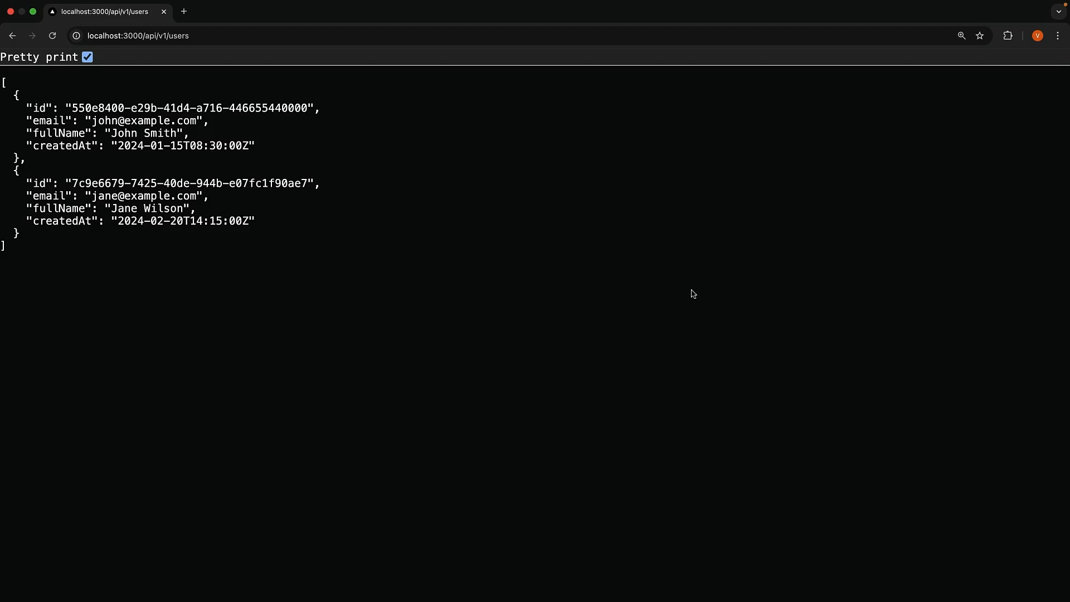
{"action": "mouse_move", "coordinate": [459, 299]}
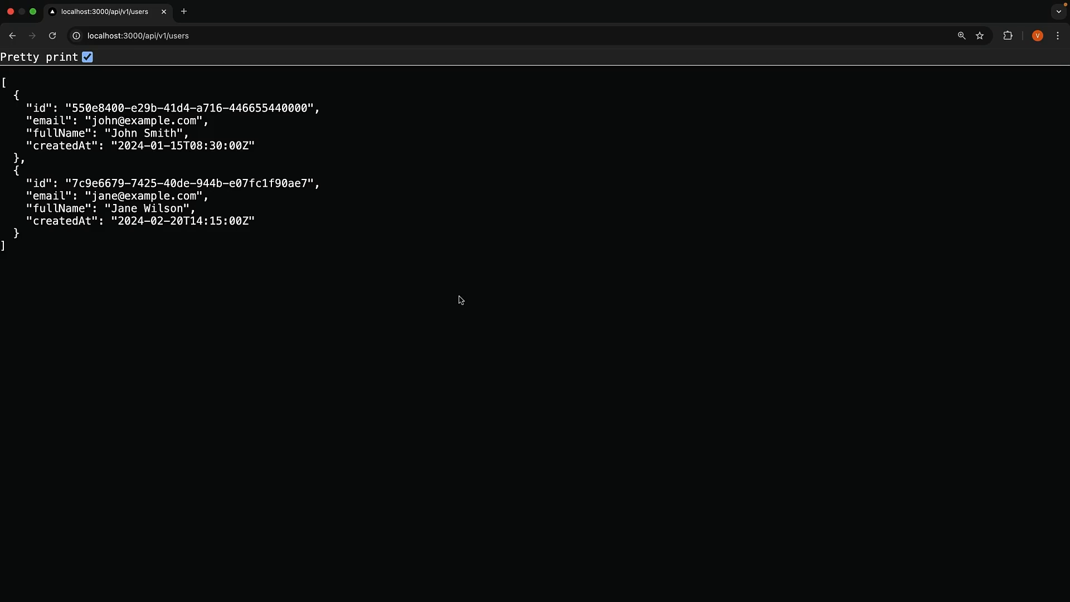
{"action": "mouse_move", "coordinate": [396, 295]}
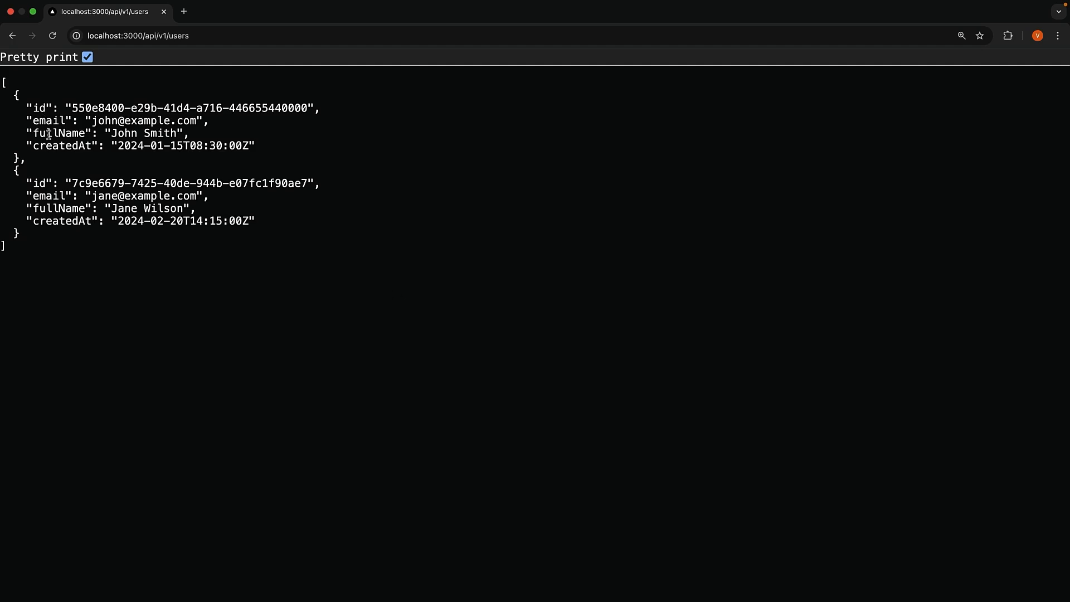
{"action": "mouse_move", "coordinate": [63, 148]}
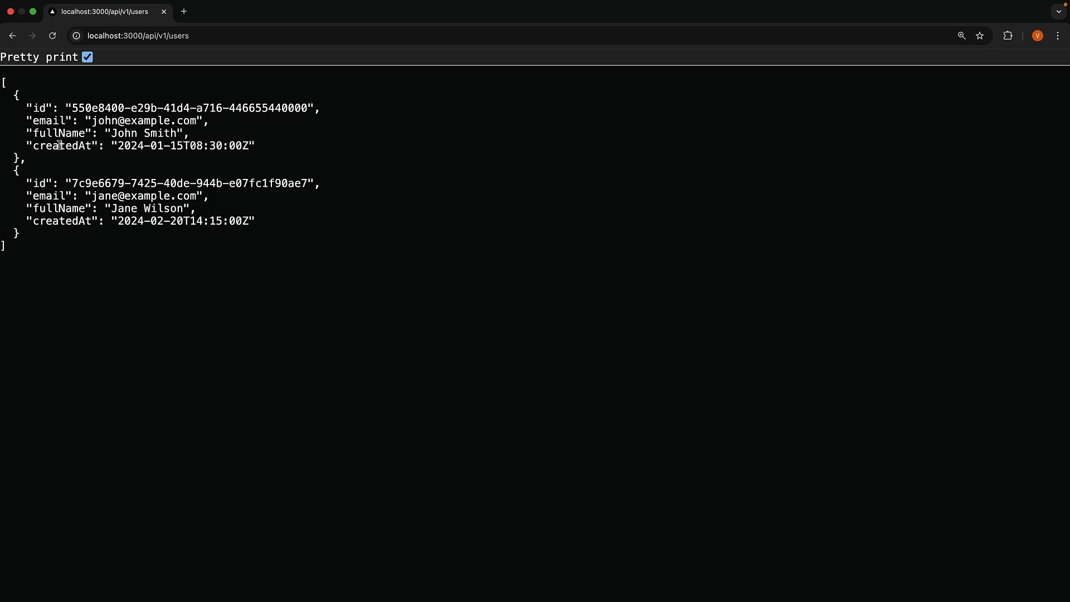
{"action": "mouse_move", "coordinate": [87, 148]}
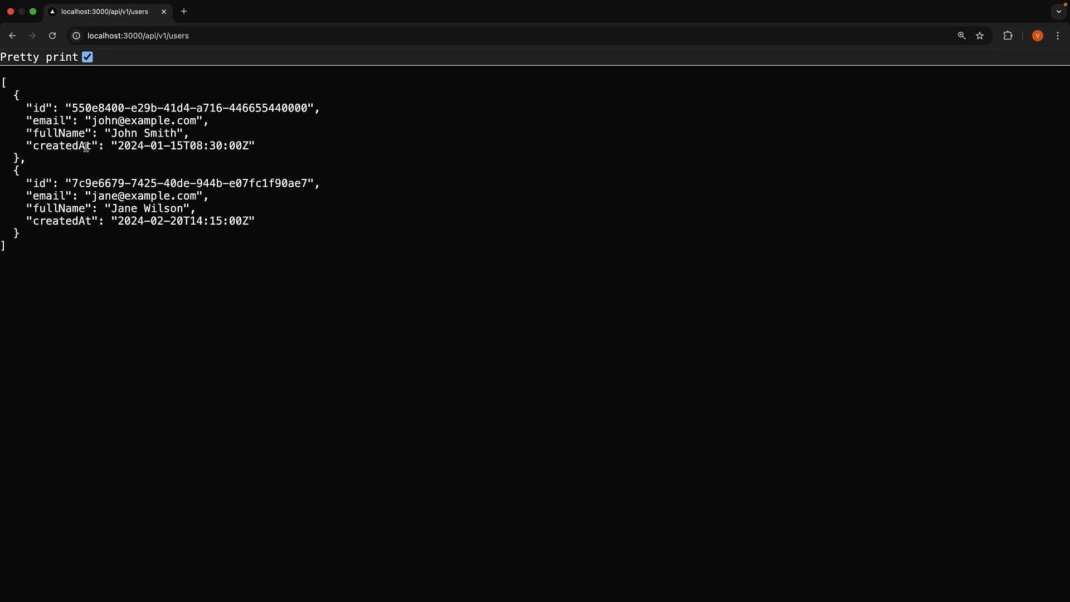
{"action": "mouse_move", "coordinate": [152, 34]}
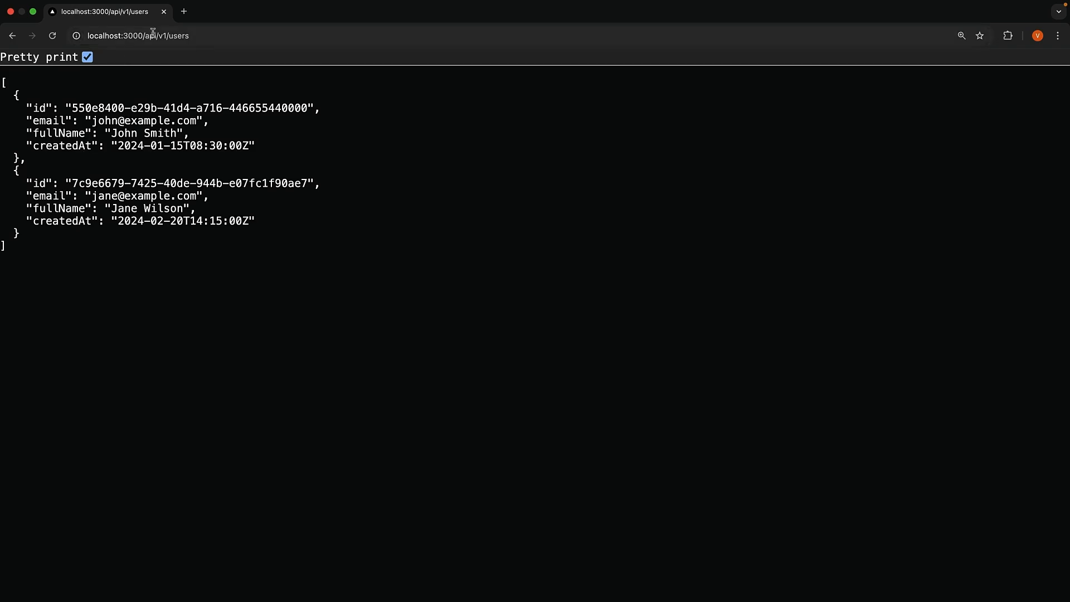
{"action": "type", "text": "localhost:3000/api/v2/users"}
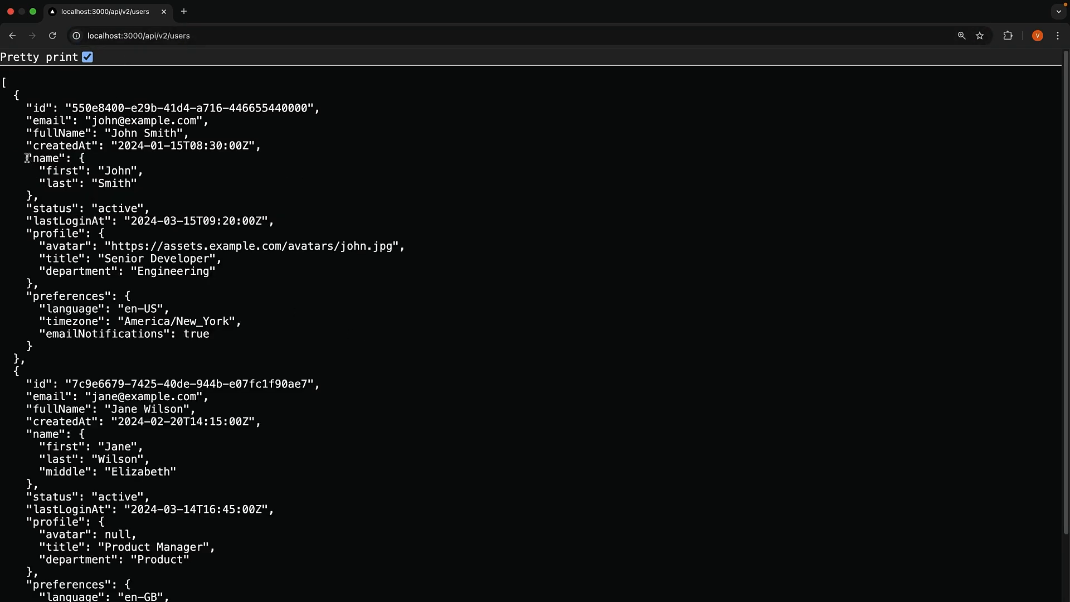
{"action": "left_click_drag", "start_coordinate": [27, 297], "coordinate": [68, 344]}
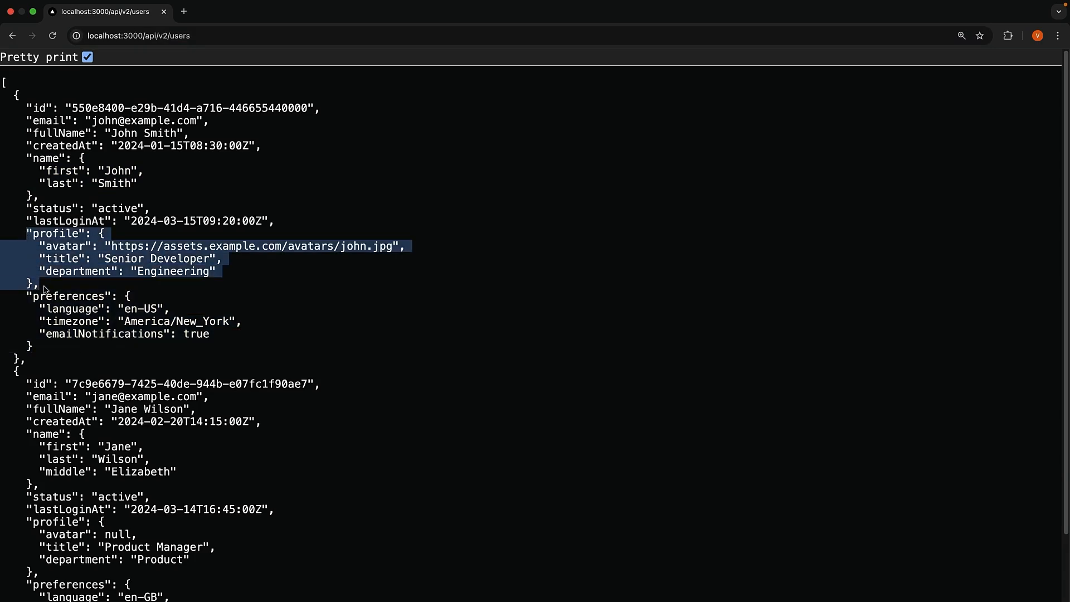
{"action": "left_click", "coordinate": [140, 279]}
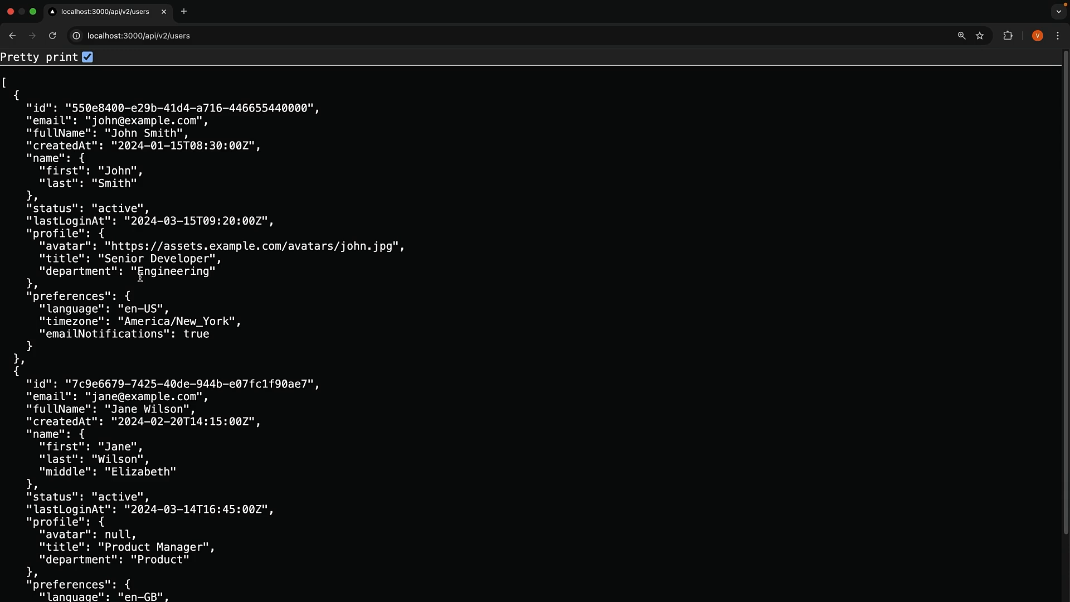
{"action": "mouse_move", "coordinate": [142, 279]}
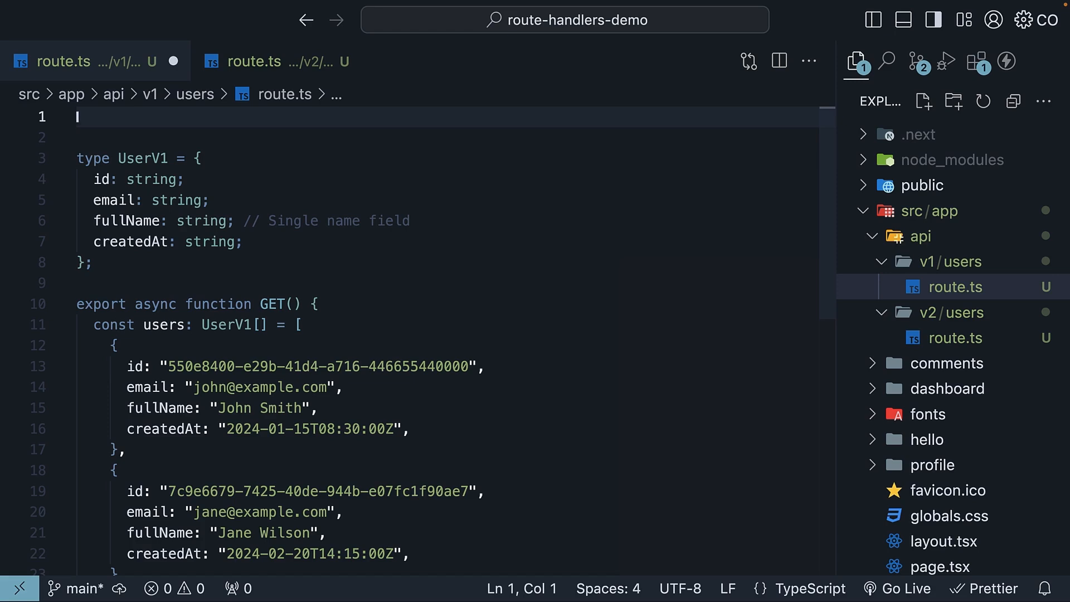
Import redirect from "next/navigation" at the top of v1/users/route.ts.
{"action": "type", "text": "i"}
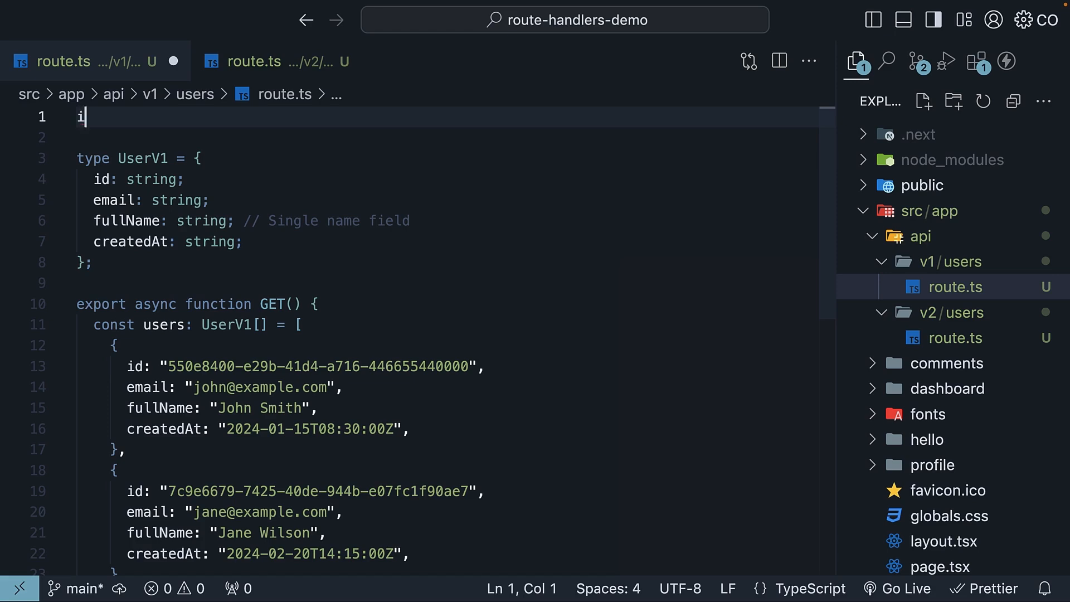
{"action": "type", "text": "import { redirect } from \"next/navigation\";"}
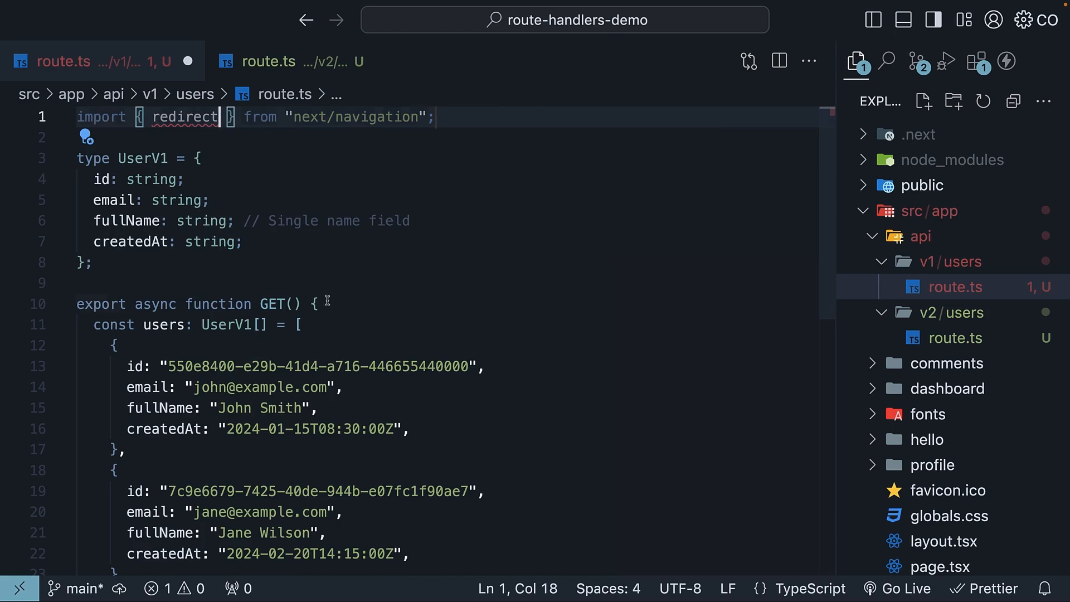
{"action": "key", "text": "Enter"}
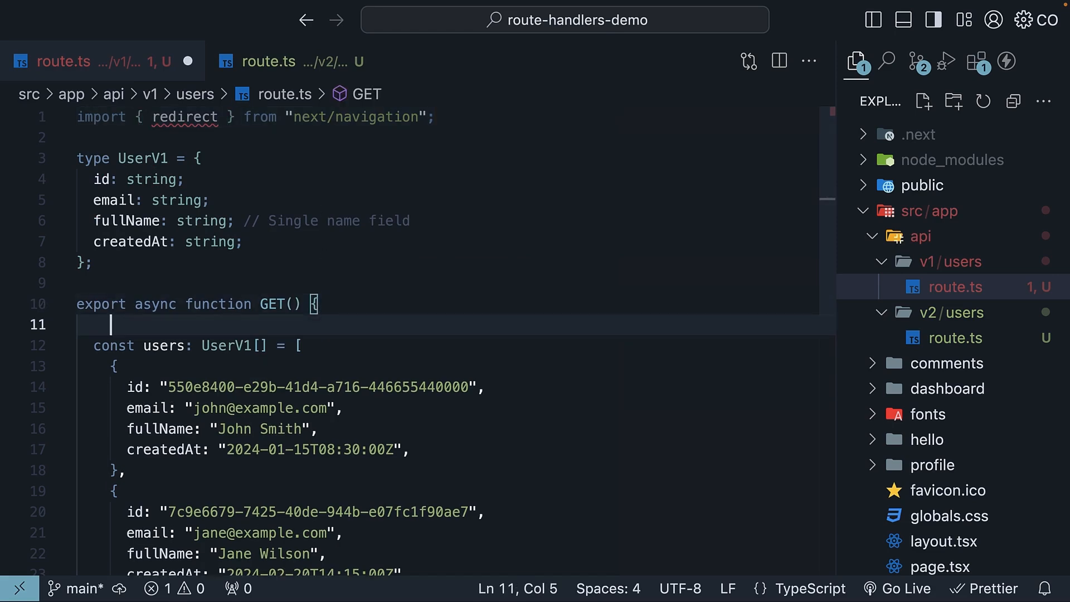
Call redirect("/api/v2/users") as the first line of the v1 GET handler.
{"action": "type", "text": "redirect("}
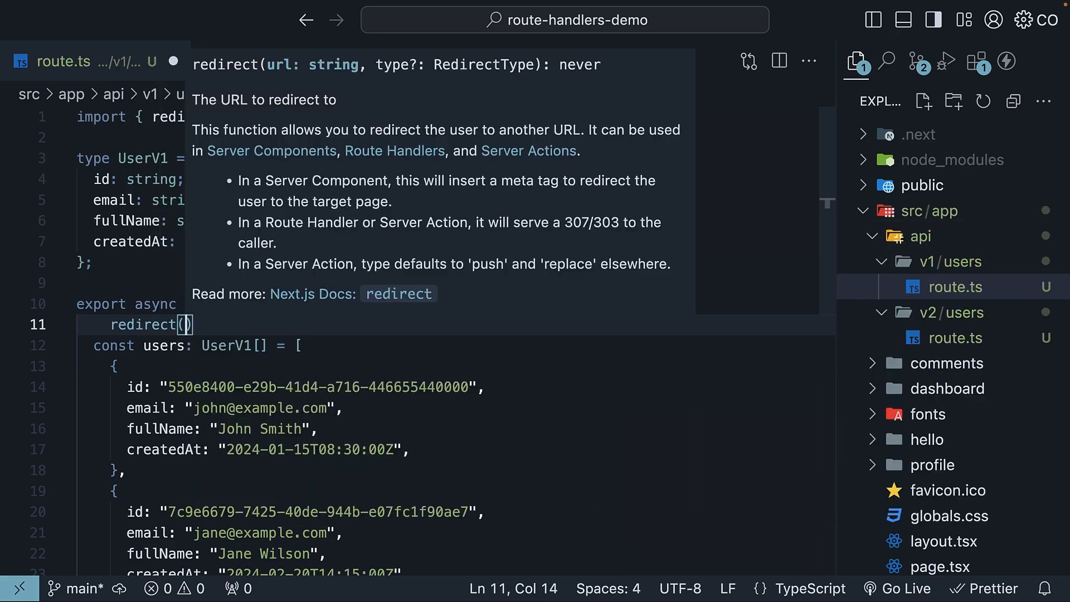
{"action": "type", "text": "\"/\""}
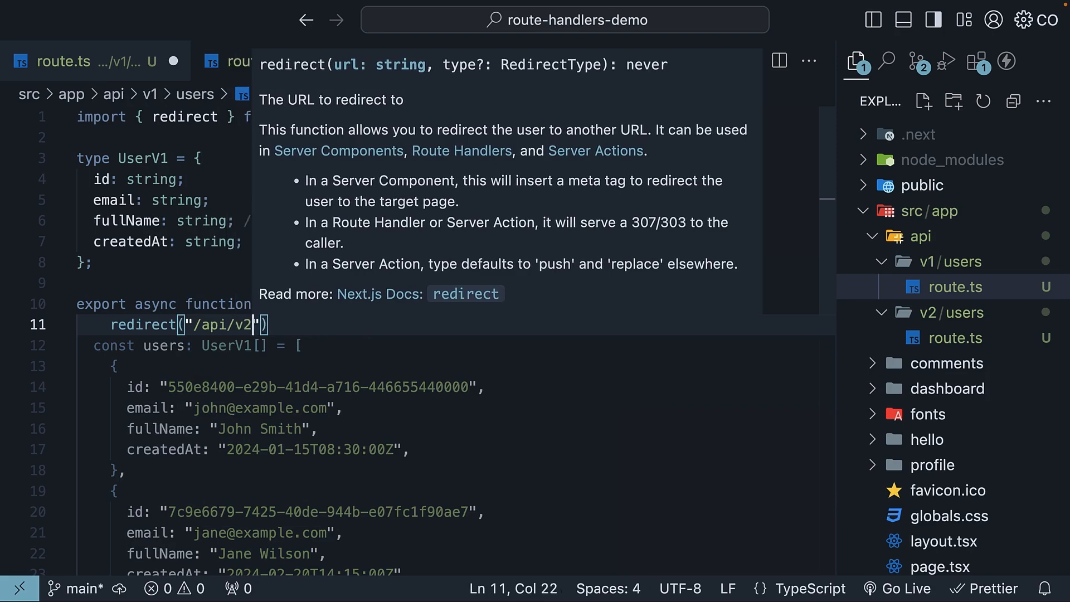
{"action": "type", "text": "/users"}
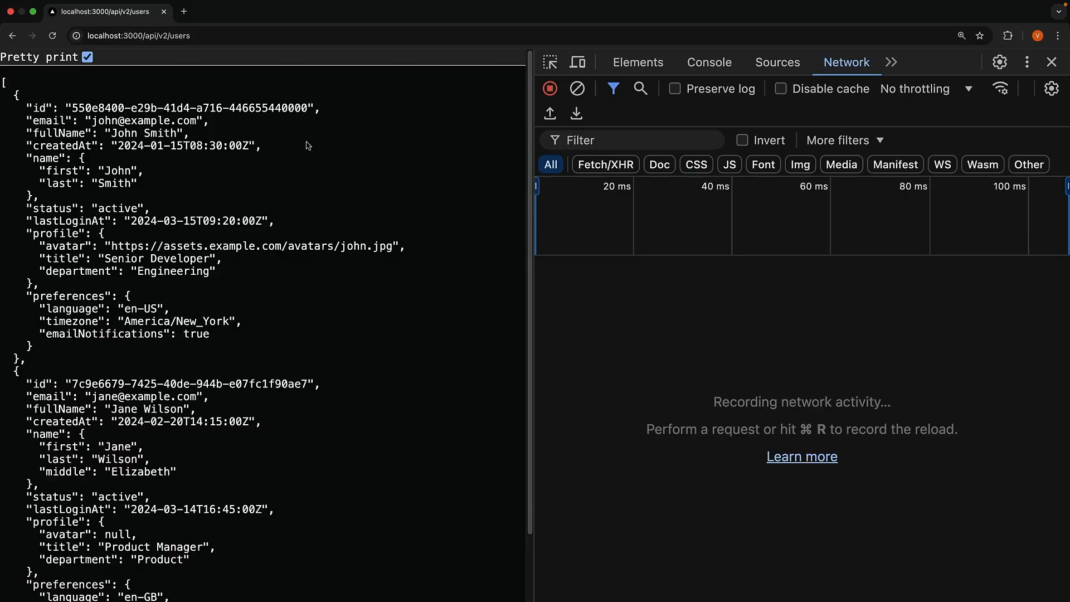
Request localhost:3000/api/v1/users and confirm the 307 redirect then 200 v2 response in the Network log.
{"action": "left_click", "coordinate": [164, 36]}
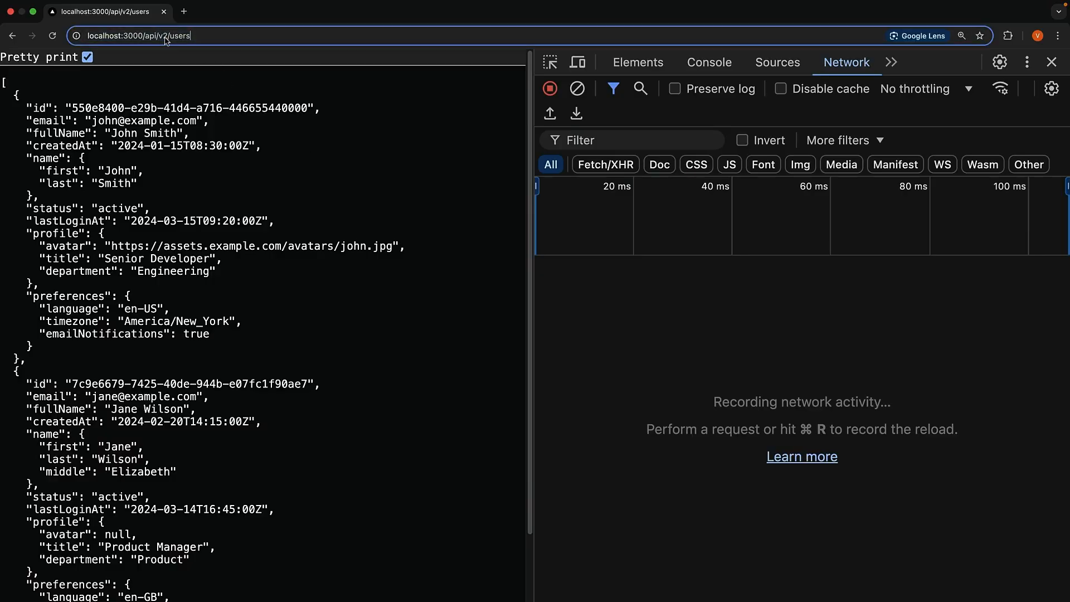
{"action": "left_click", "coordinate": [86, 57]}
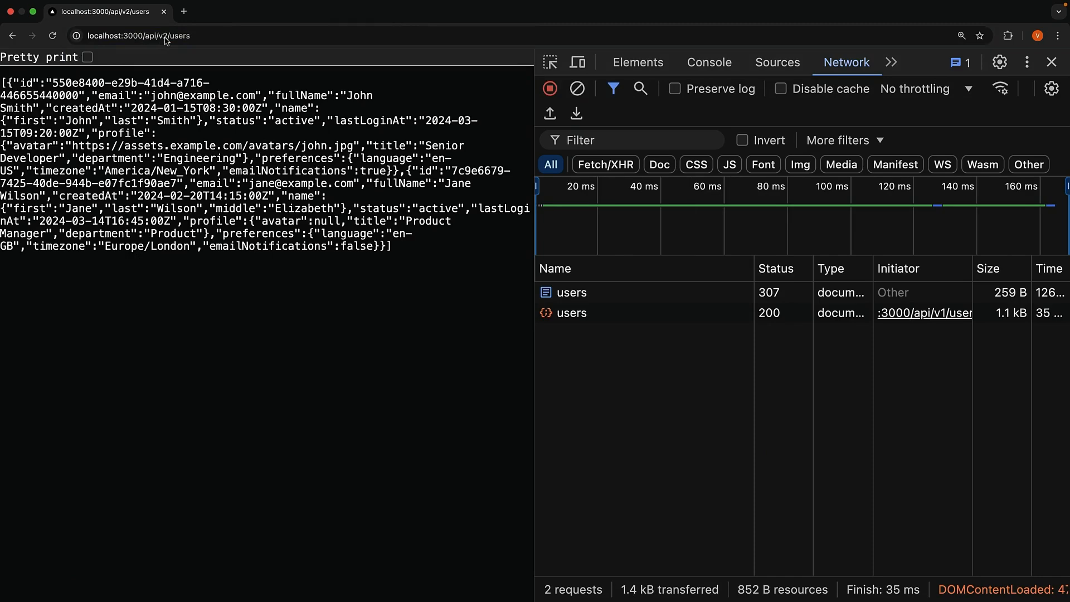
{"action": "left_click", "coordinate": [86, 57]}
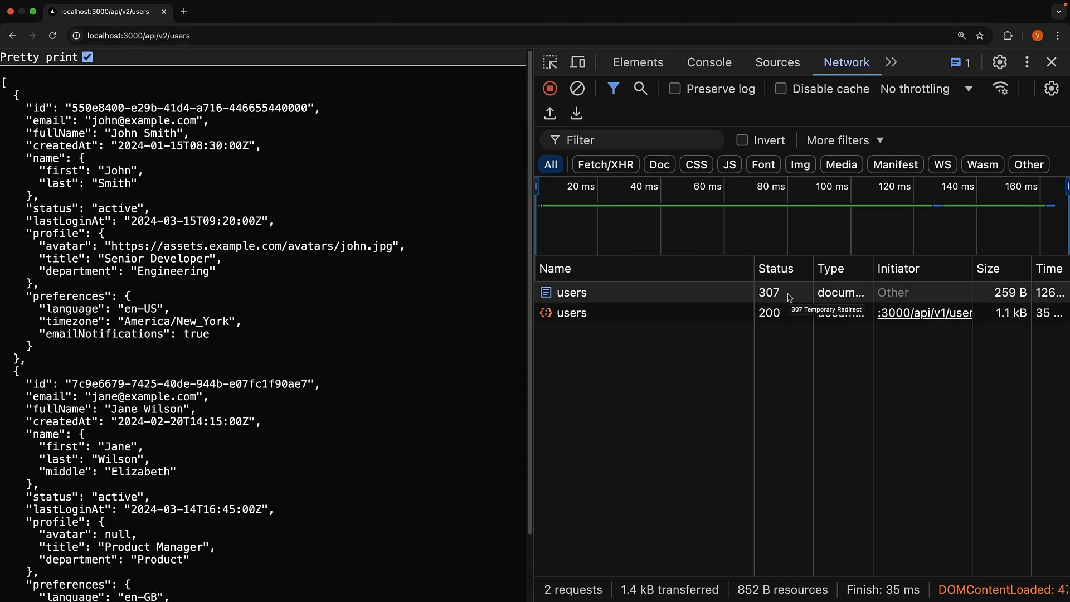
{"action": "mouse_move", "coordinate": [676, 279]}
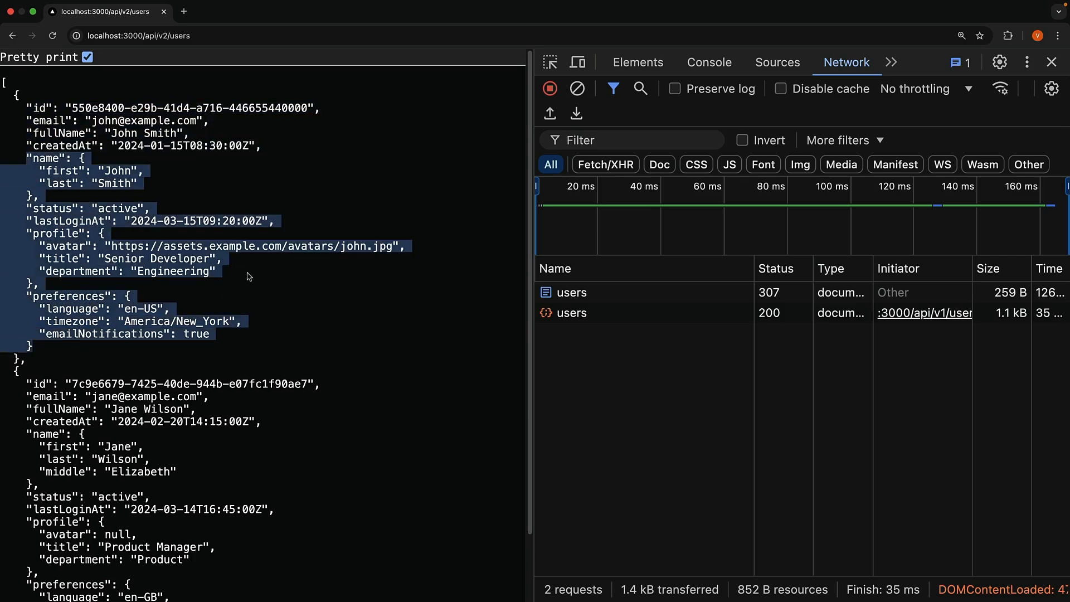
{"action": "left_click", "coordinate": [266, 275]}
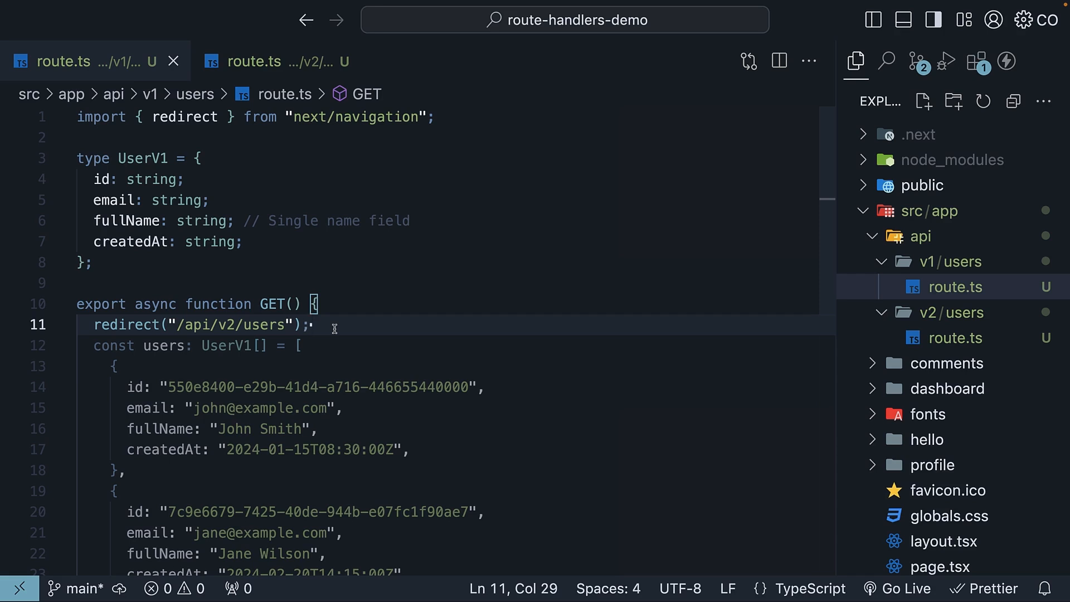
{"action": "scroll", "scroll_direction": "down", "scroll_amount": 3}
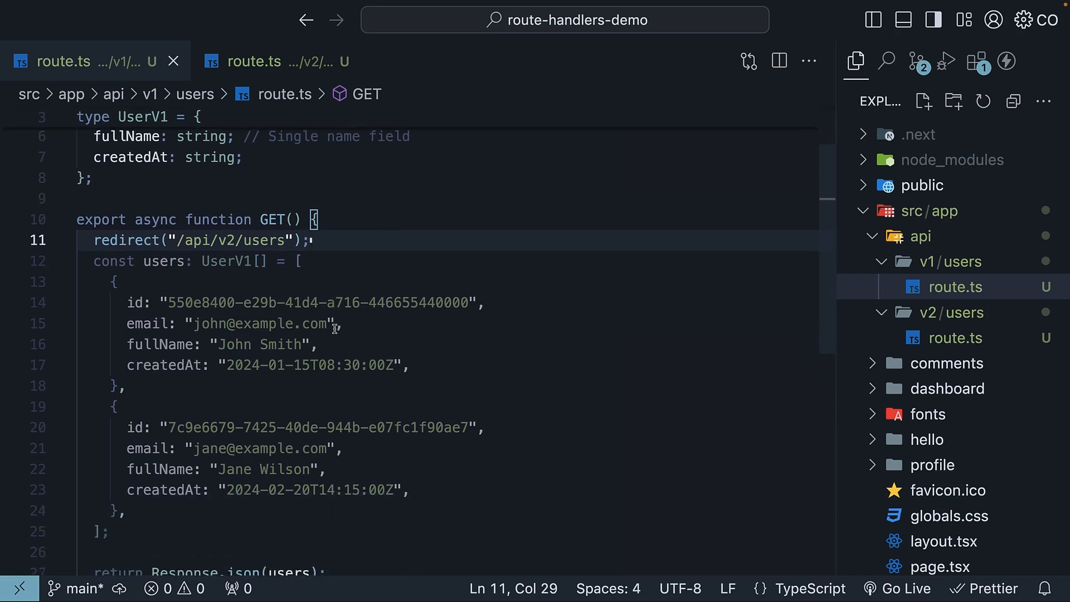